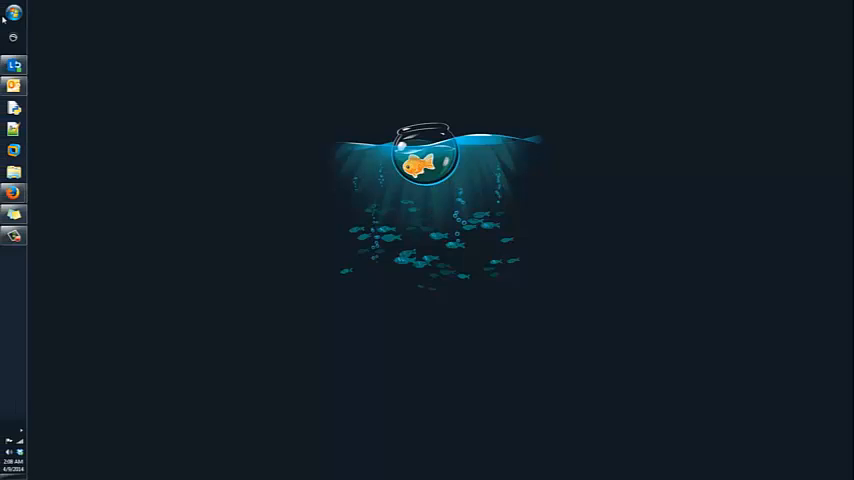
# Bring up the Devices and Printers window from the Start menu
pyautogui.click(12, 12)
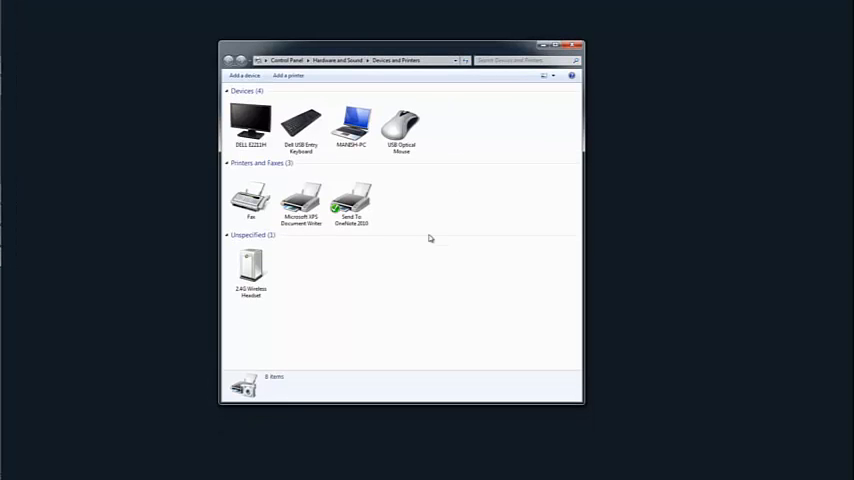
# Launch the Add a printer wizard from the Devices and Printers toolbar
pyautogui.click(252, 198)
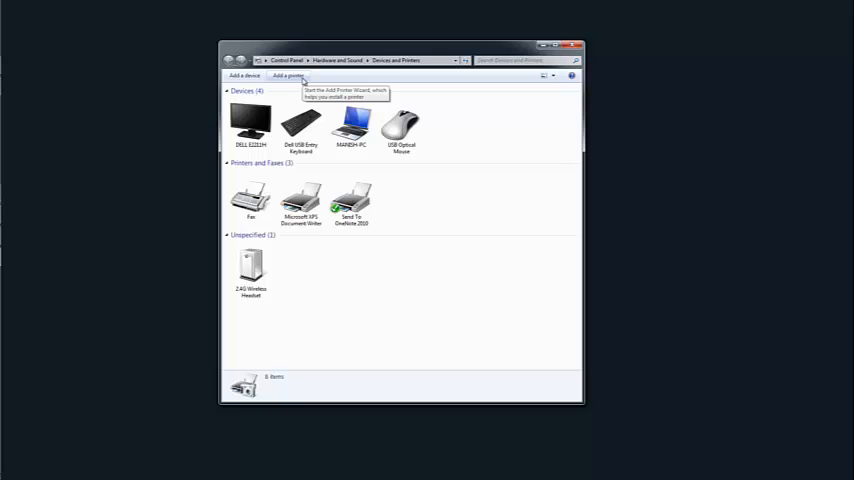
pyautogui.moveTo(382, 256)
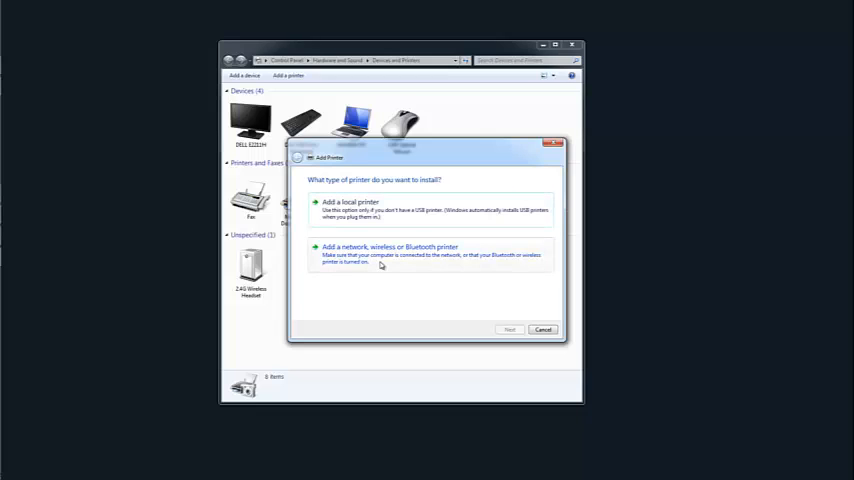
# Choose to add a network, wireless or Bluetooth printer so Windows searches the network
pyautogui.click(388, 246)
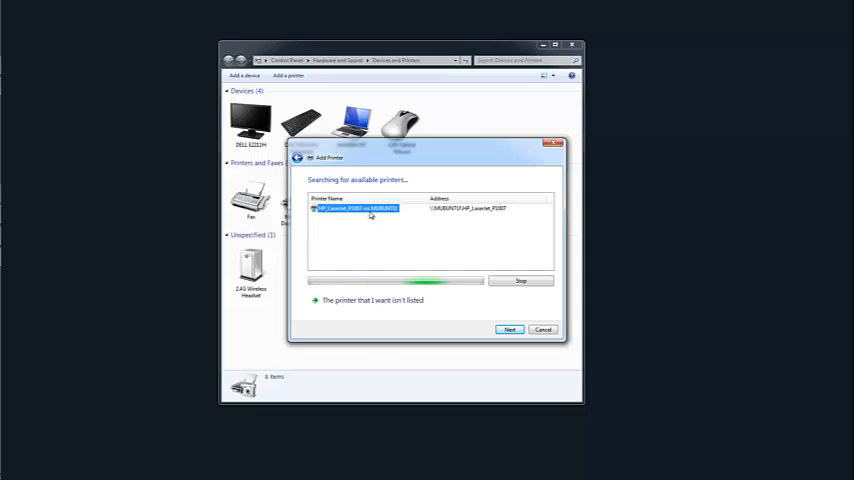
pyautogui.moveTo(360, 208)
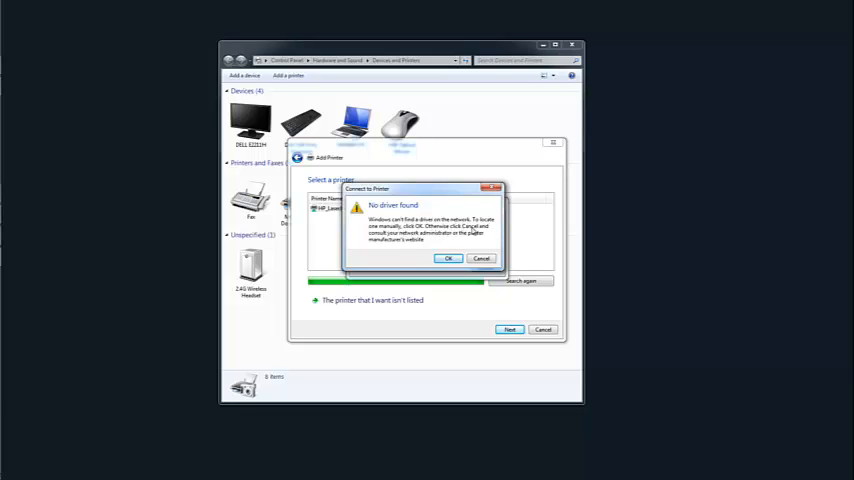
pyautogui.moveTo(474, 236)
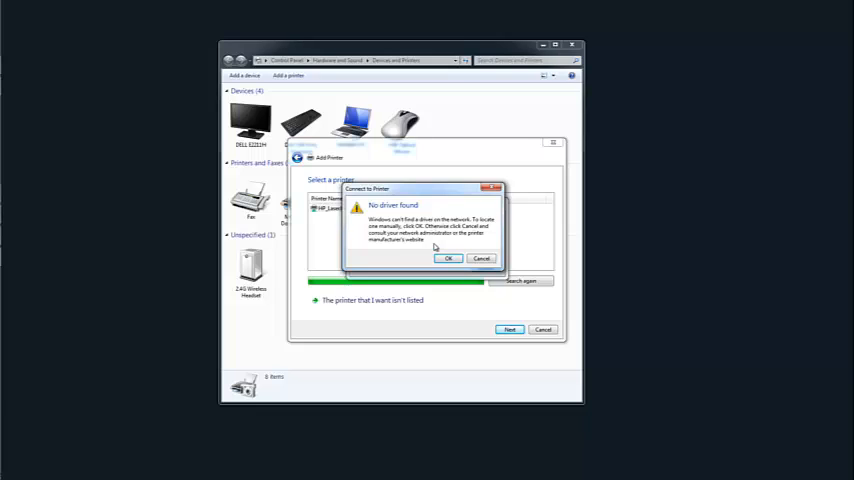
# Dismiss the No driver found warning and select HP as manufacturer with the LaserJet driver model
pyautogui.click(448, 258)
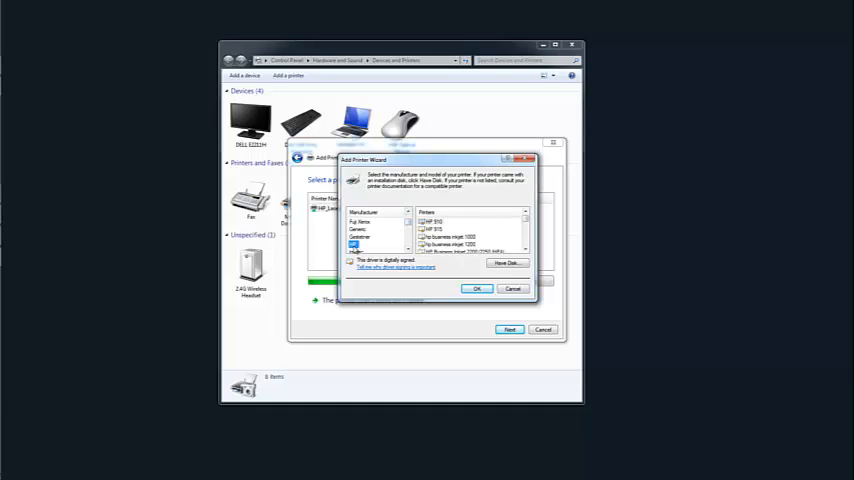
pyautogui.click(352, 244)
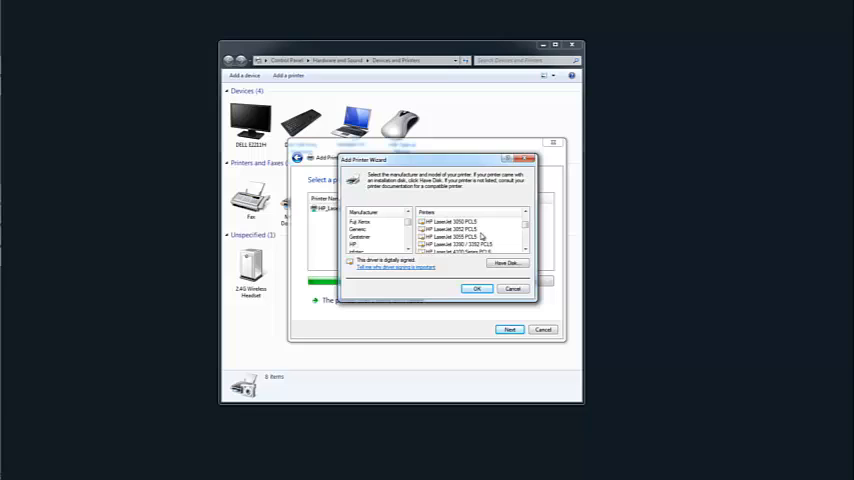
pyautogui.click(476, 288)
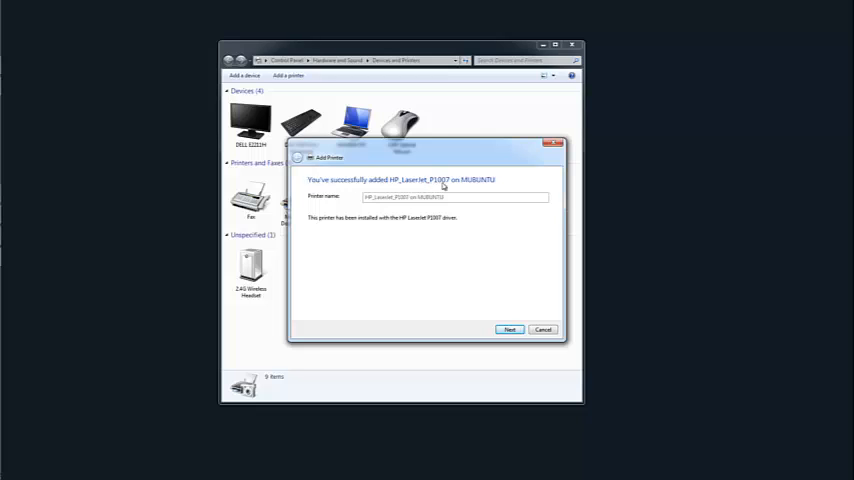
pyautogui.moveTo(466, 184)
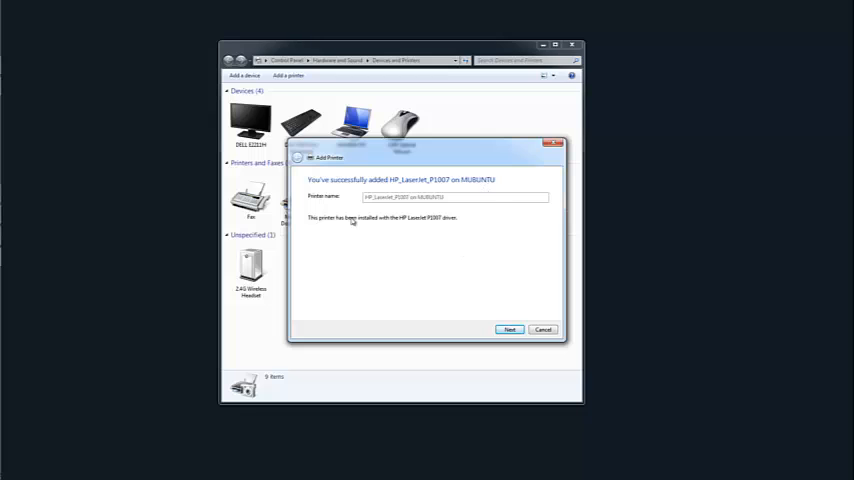
# Confirm the success page and finish the wizard so HP LaserJet P1007 is listed
pyautogui.click(508, 328)
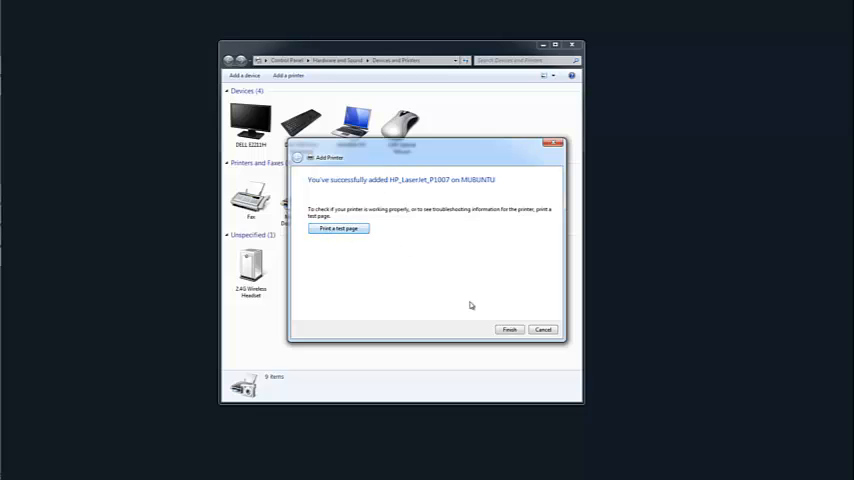
pyautogui.click(508, 328)
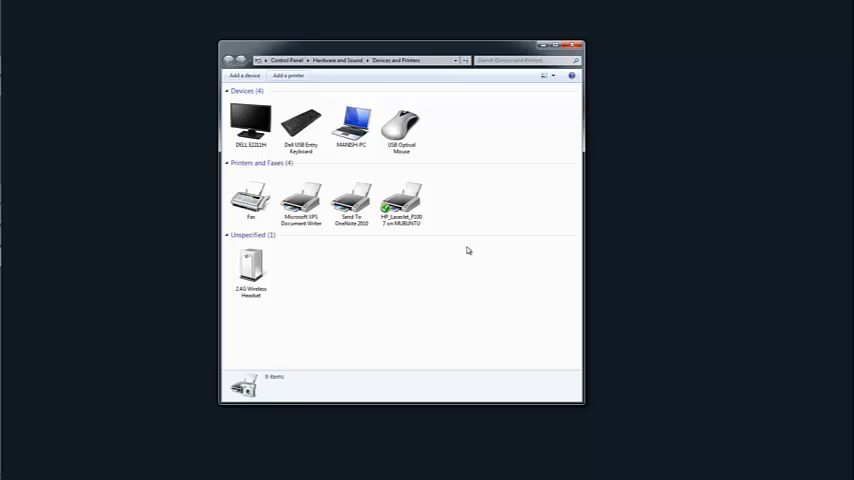
pyautogui.click(400, 198)
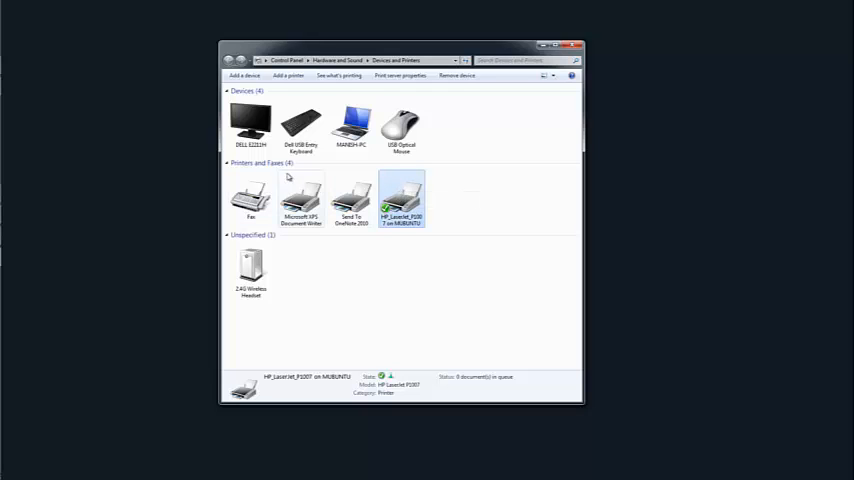
pyautogui.moveTo(400, 200)
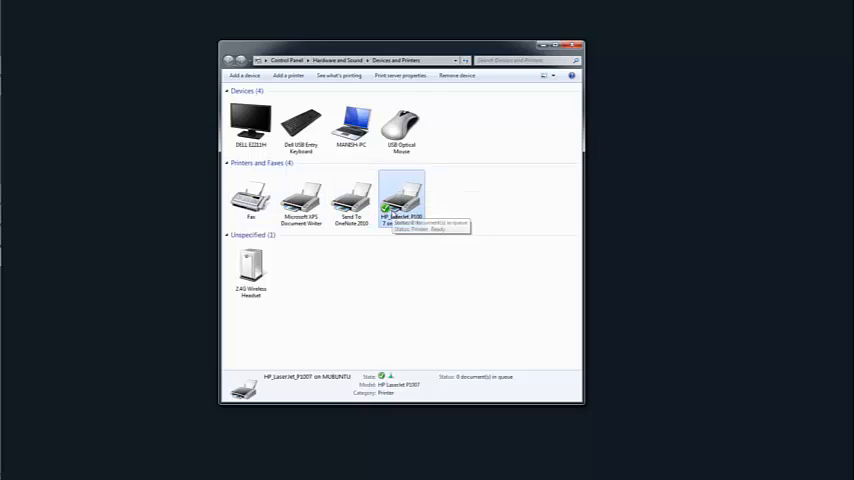
pyautogui.moveTo(372, 264)
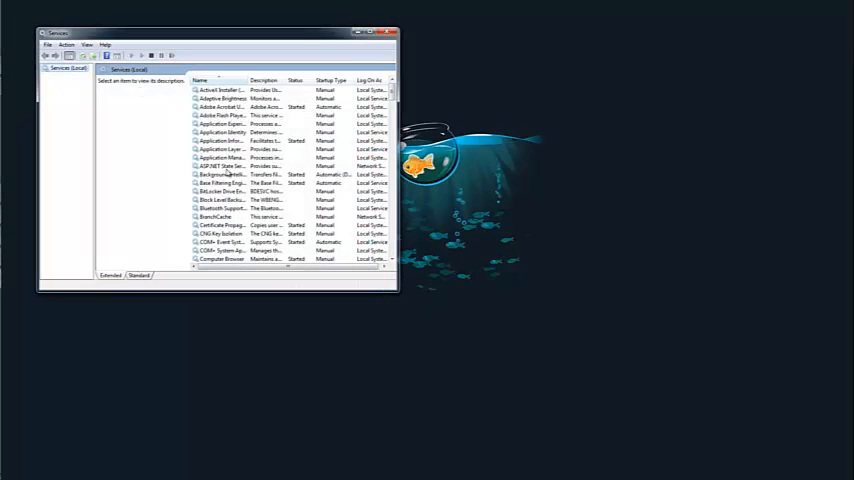
# Locate Print Spooler in the Services (Local) list, then close the Services console
pyautogui.click(216, 184)
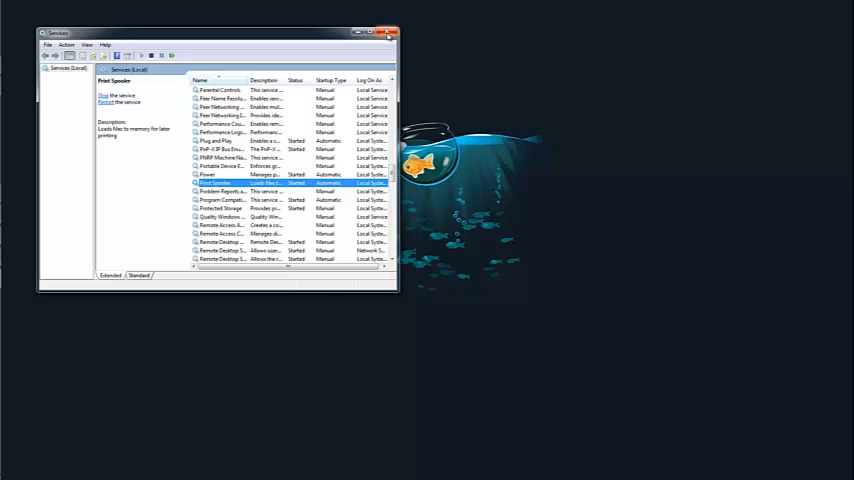
pyautogui.click(388, 32)
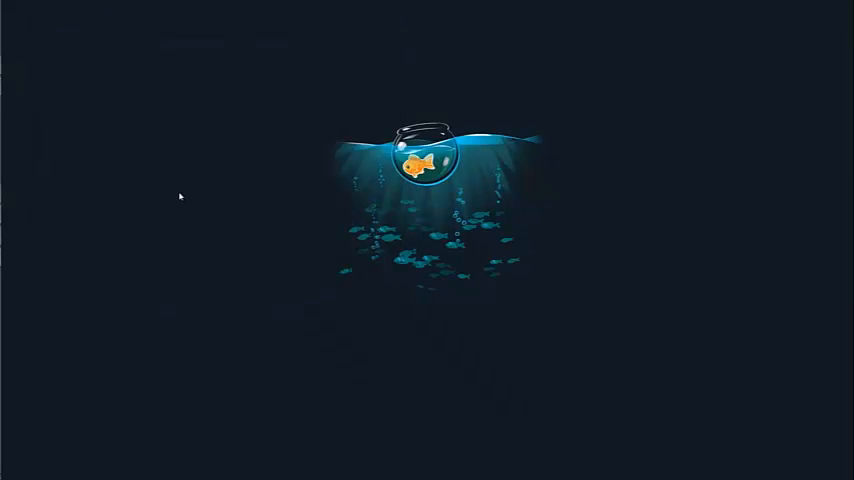